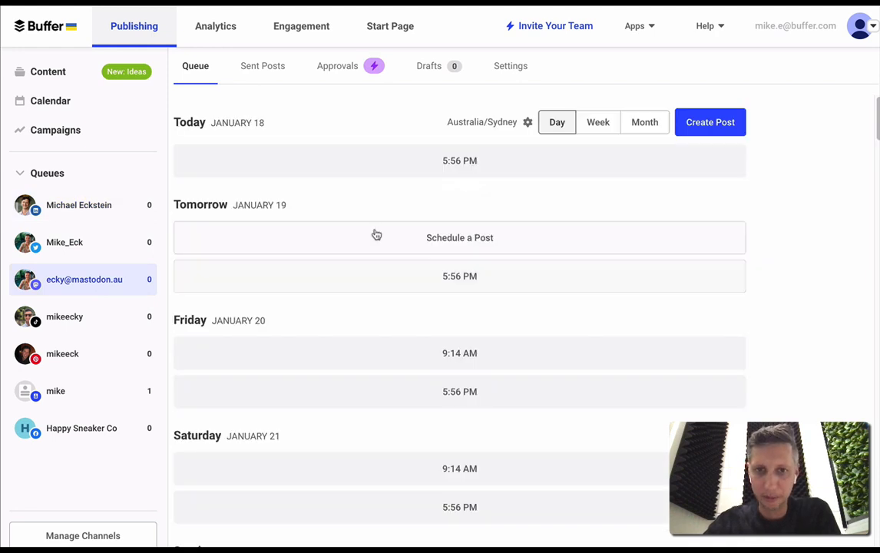
Open a new empty post composer for the Mastodon channel.
click(710, 122)
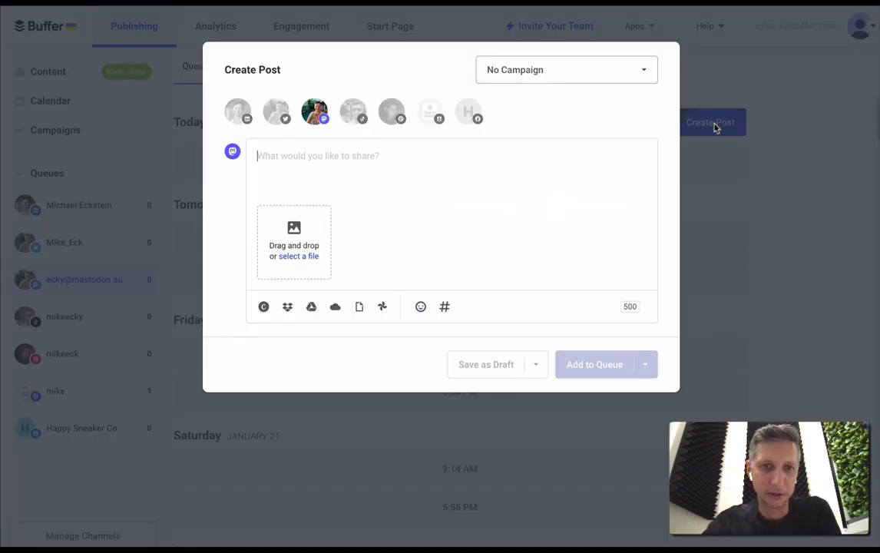
mouse_move(311, 306)
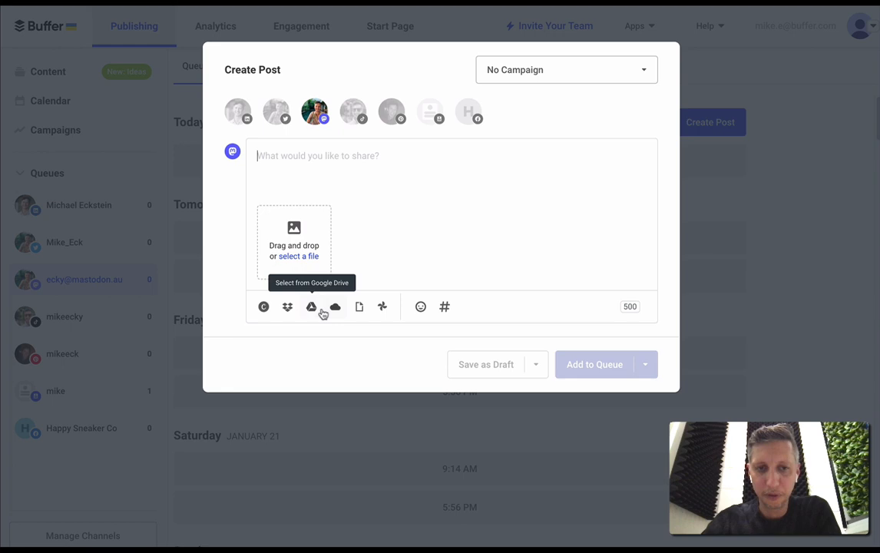
Attach the rainbow lorikeet photo from Google Drive to the post.
click(311, 306)
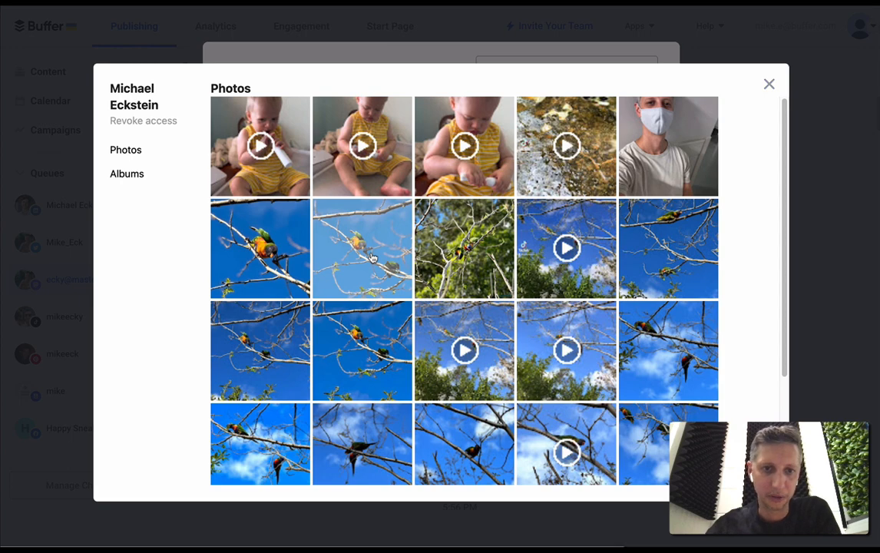
click(362, 248)
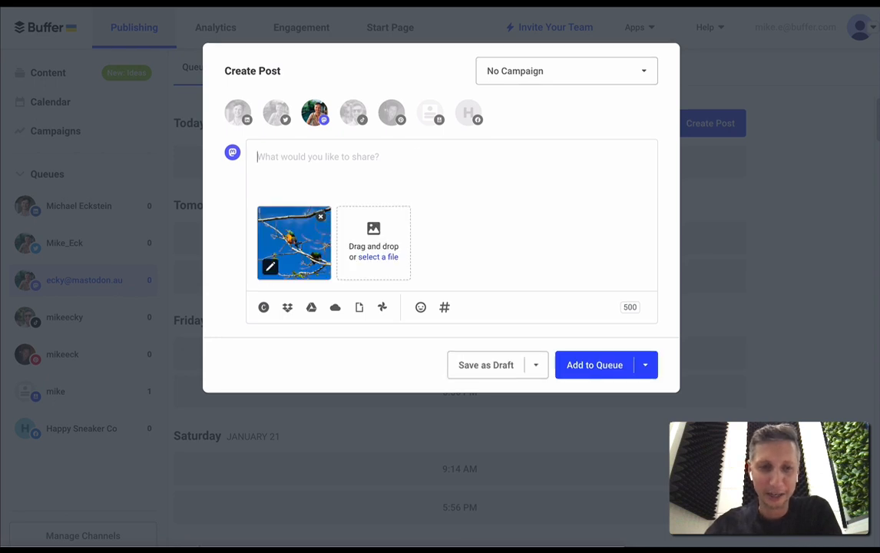
Write the caption 'How cute are these rainbow lorikeets? They've been hanging out in my backyard all week!'.
text(How cute are these rainbow l)
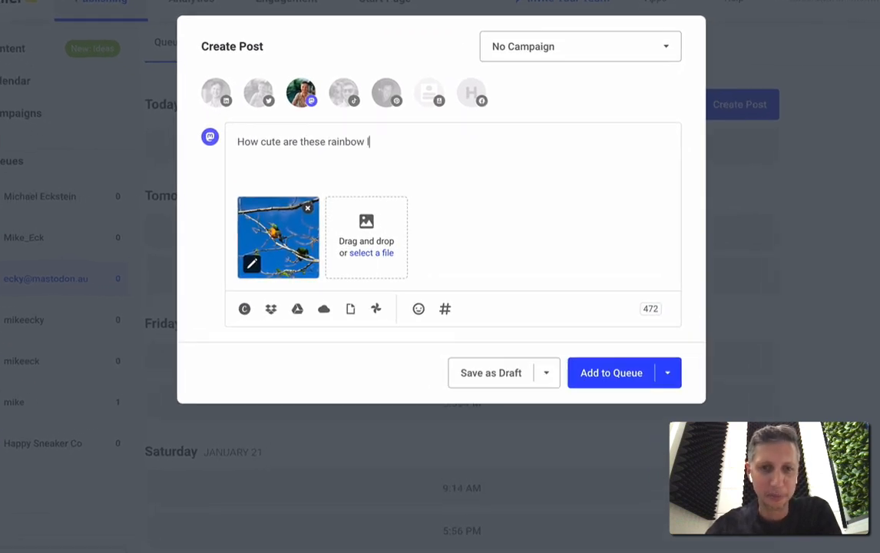
text(lorikeets?)
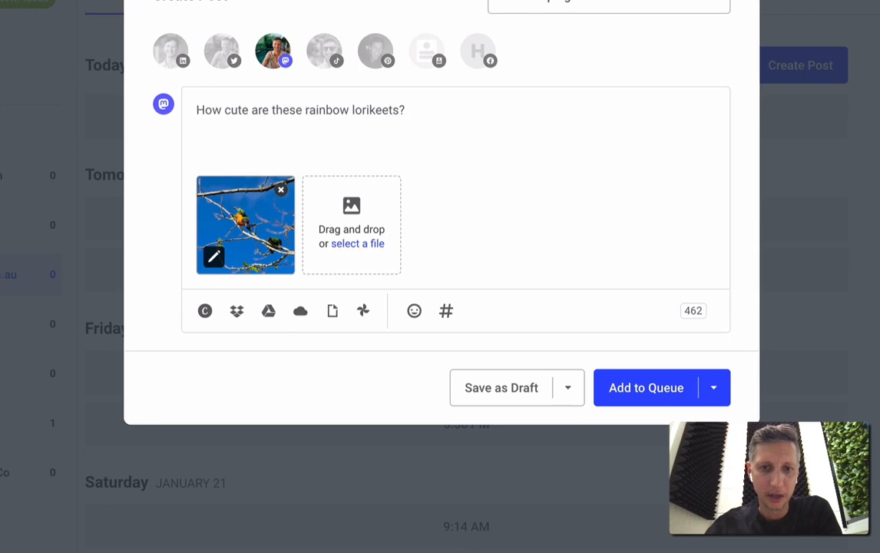
text(They've been hanging out in)
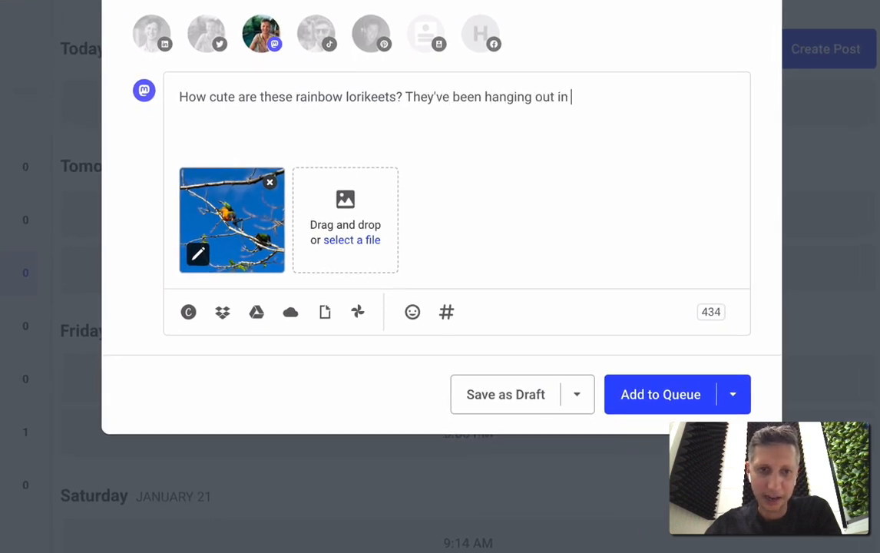
text(my backyard all week)
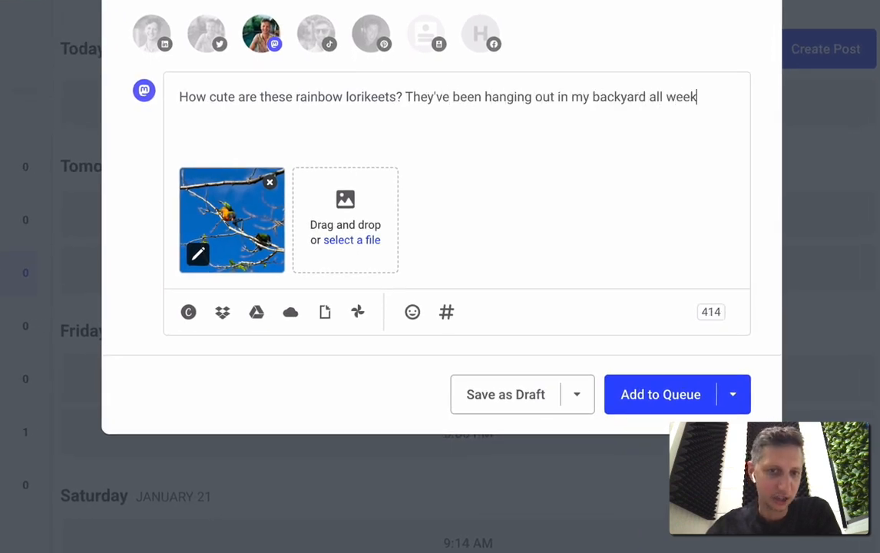
text(!)
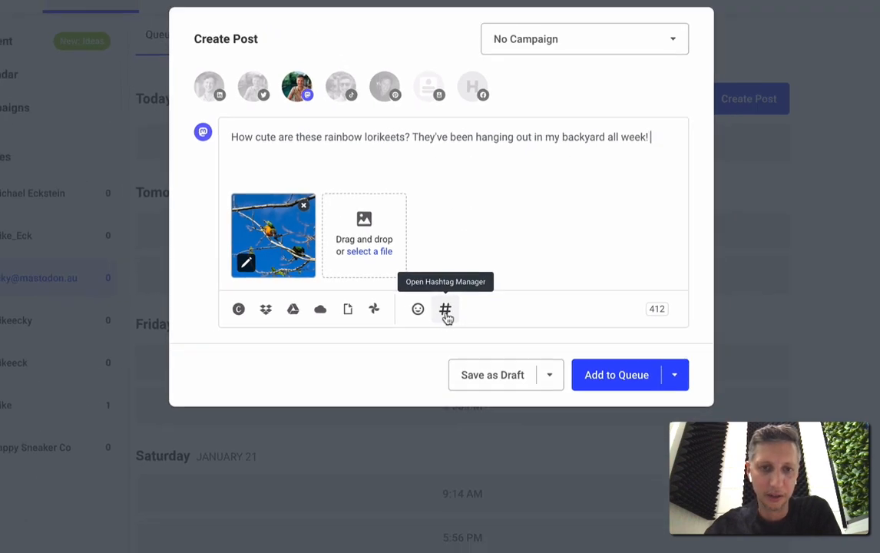
Add the Birds hashtags (#birds #birdwatching #nature #naturephotography) and queue the post for today at 5:56 PM.
click(445, 309)
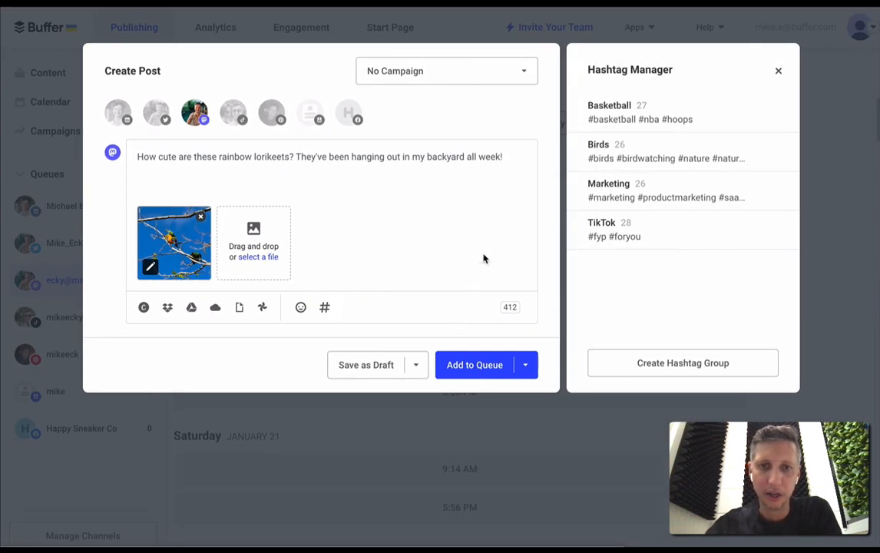
click(728, 151)
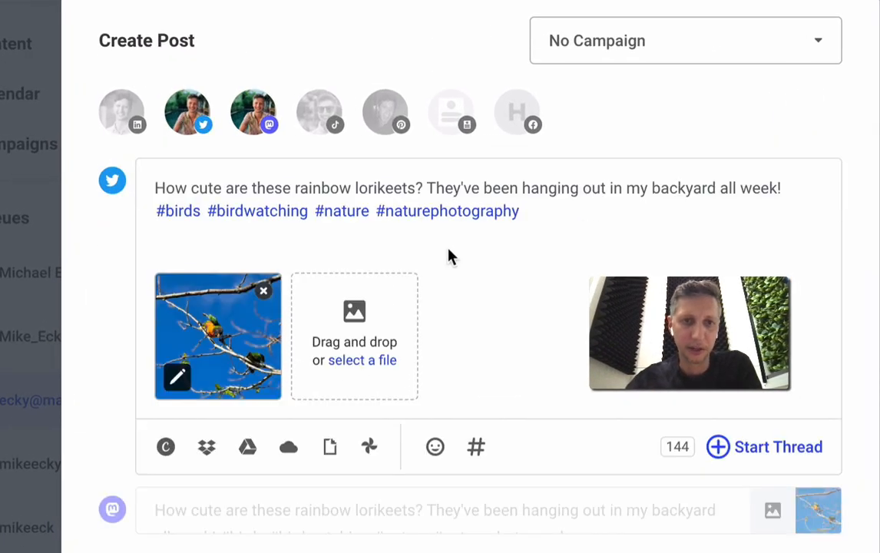
mouse_move(187, 113)
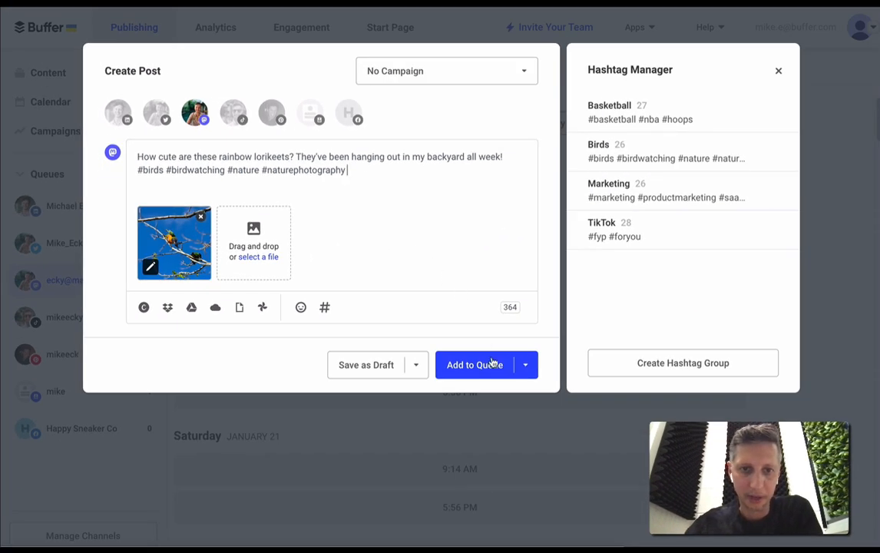
click(474, 365)
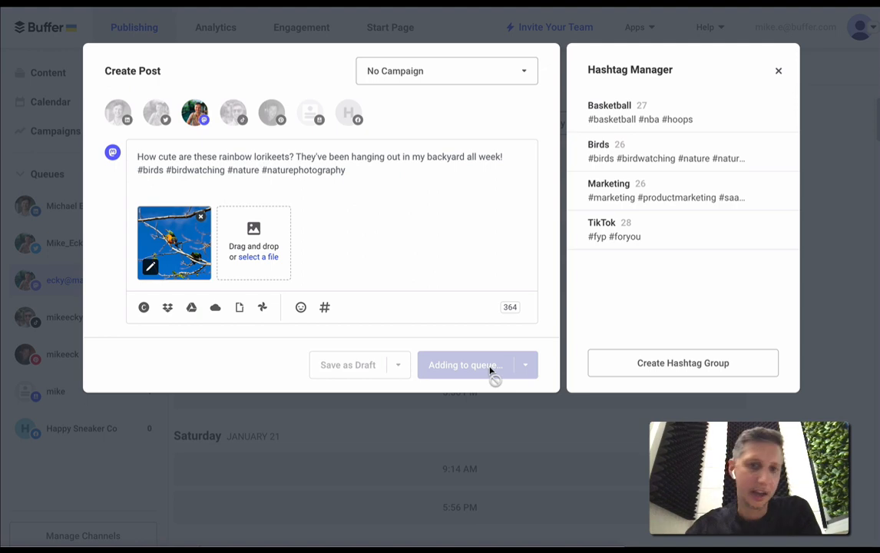
click(464, 364)
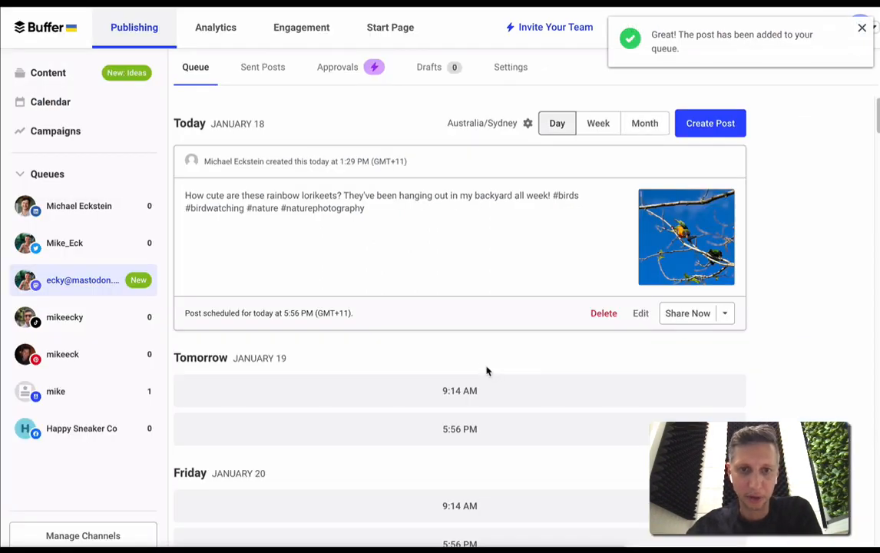
mouse_move(307, 238)
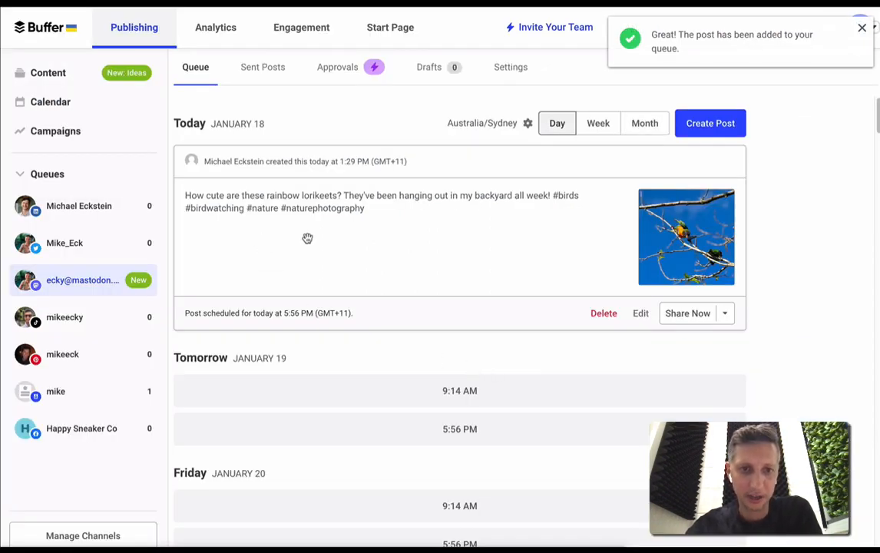